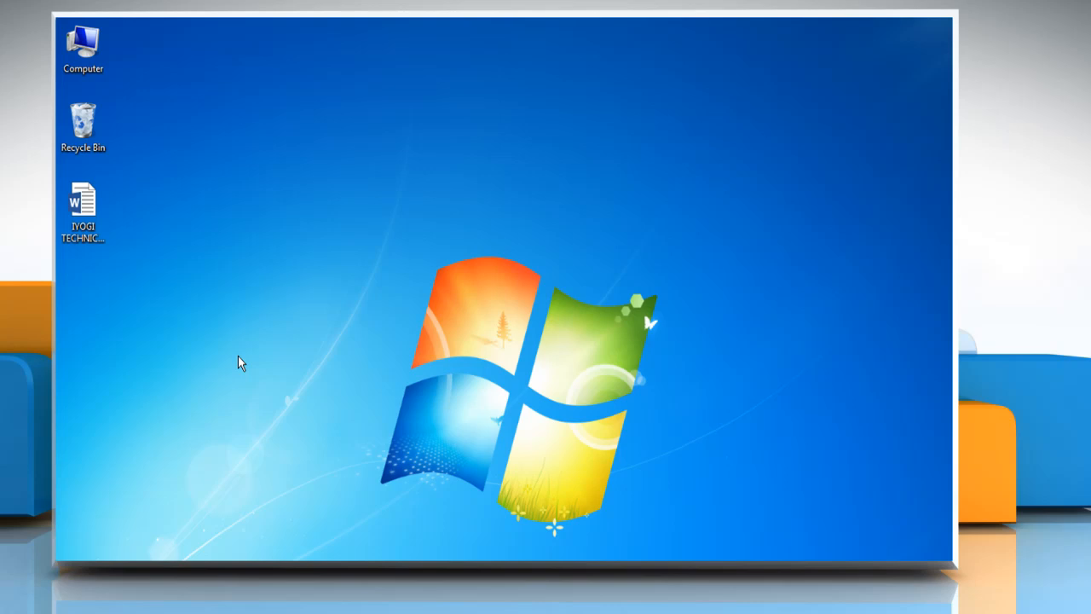
# Show the context menu for the iYogi Word document on the desktop.
pyautogui.rightClick(82, 205)
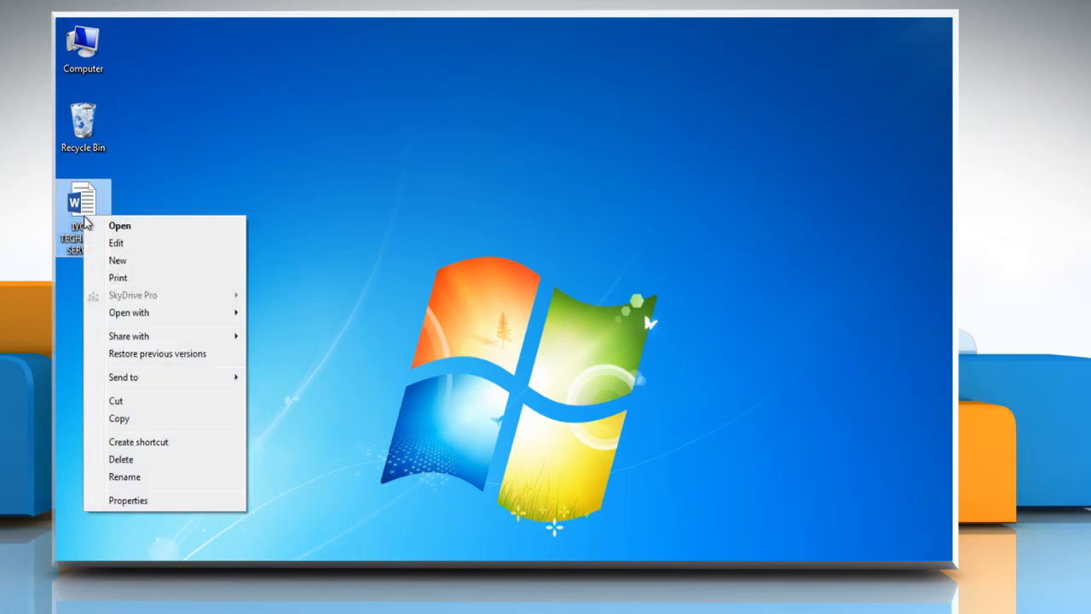
# Open the iYogi document and reach the Breaks list at the CUSTOMER SATISFACTION heading.
pyautogui.click(120, 225)
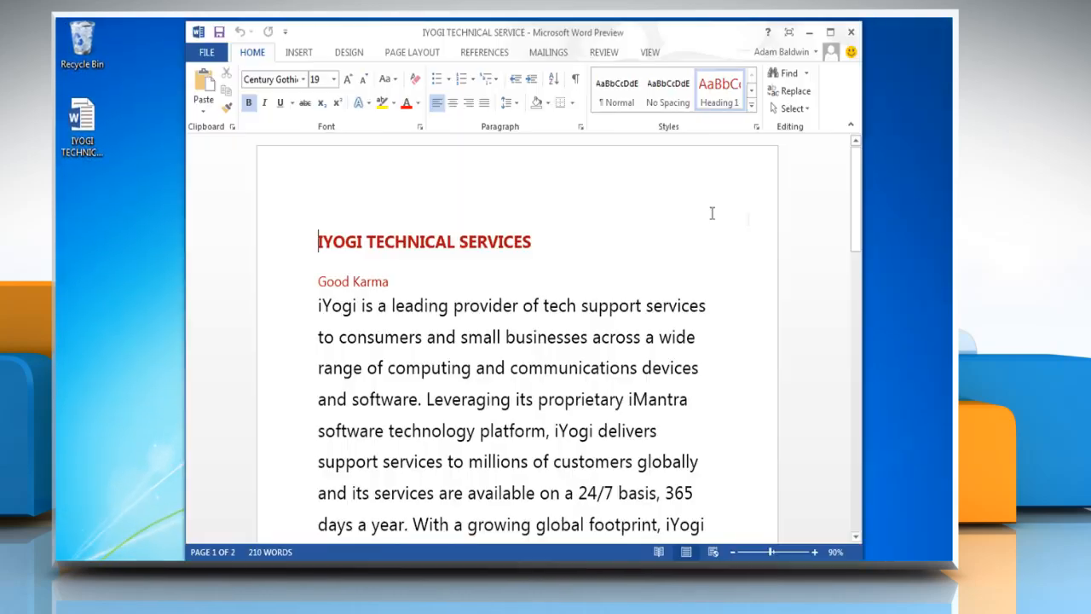
pyautogui.scroll(-3)
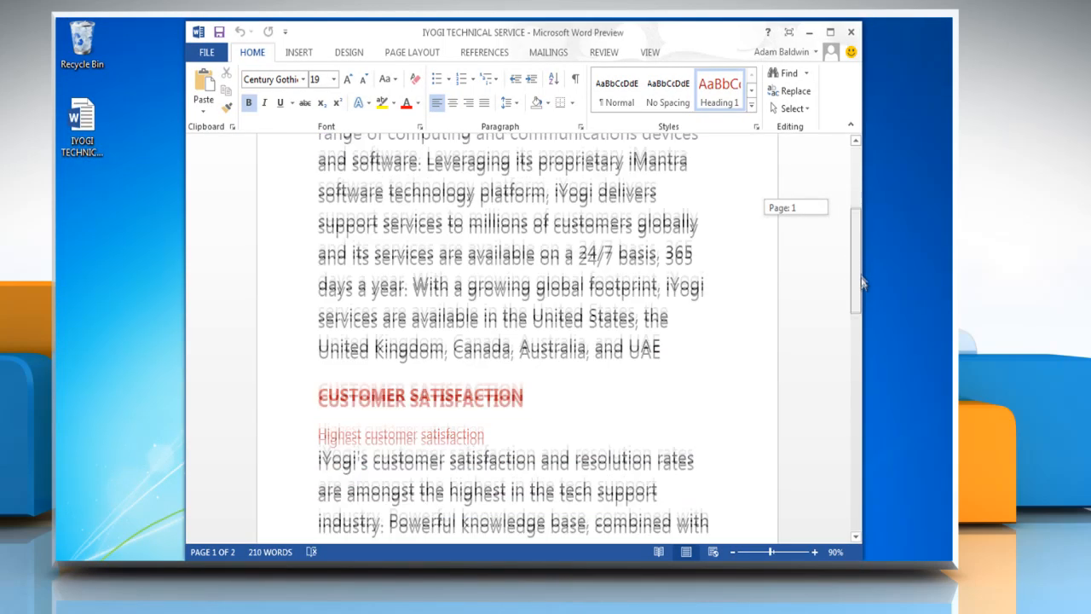
pyautogui.scroll(-3)
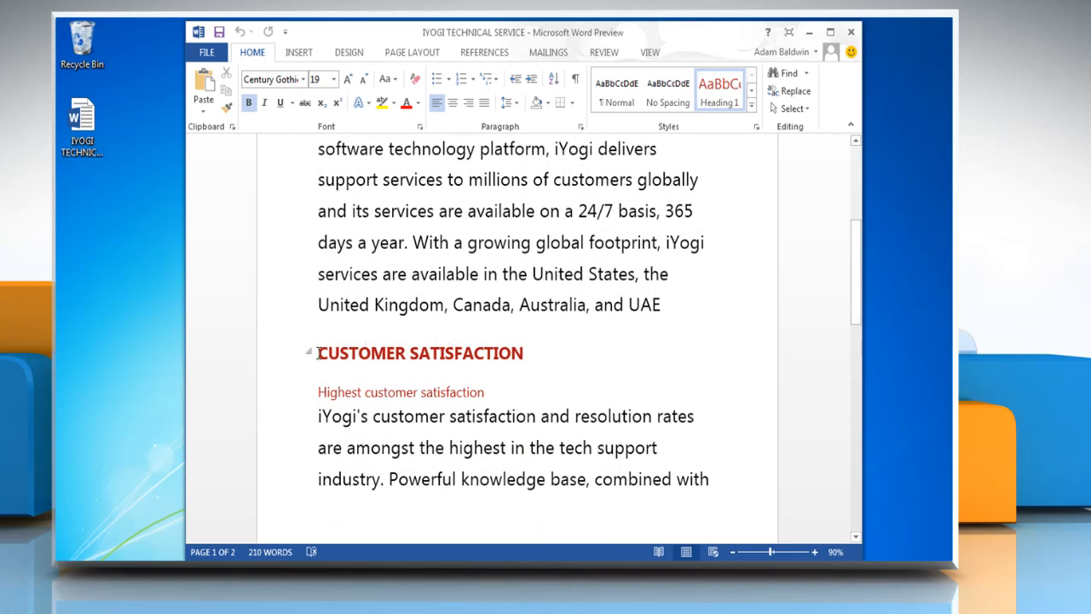
pyautogui.click(413, 51)
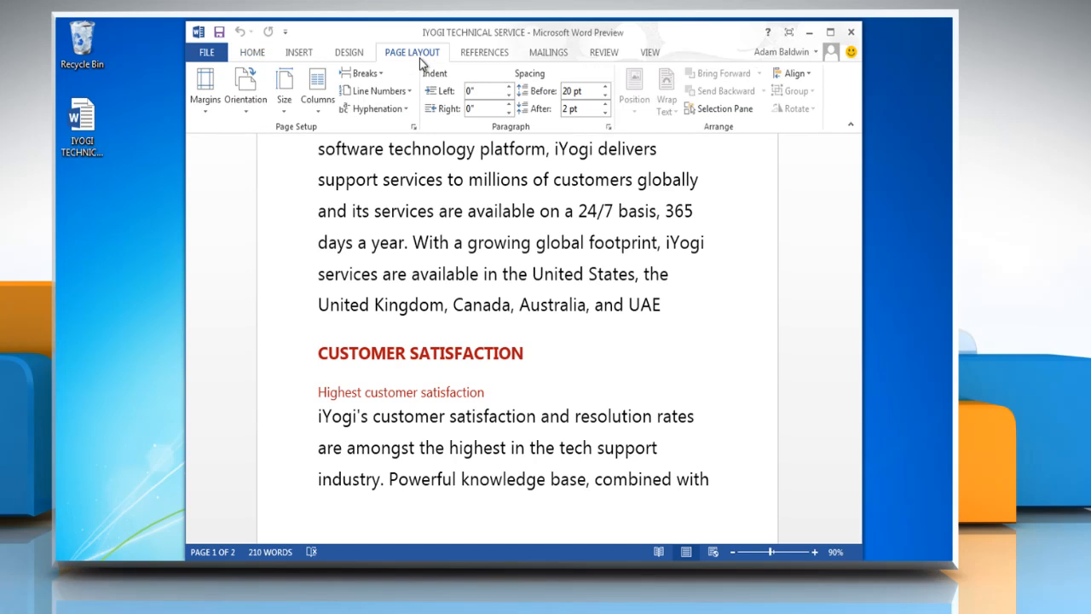
pyautogui.click(365, 72)
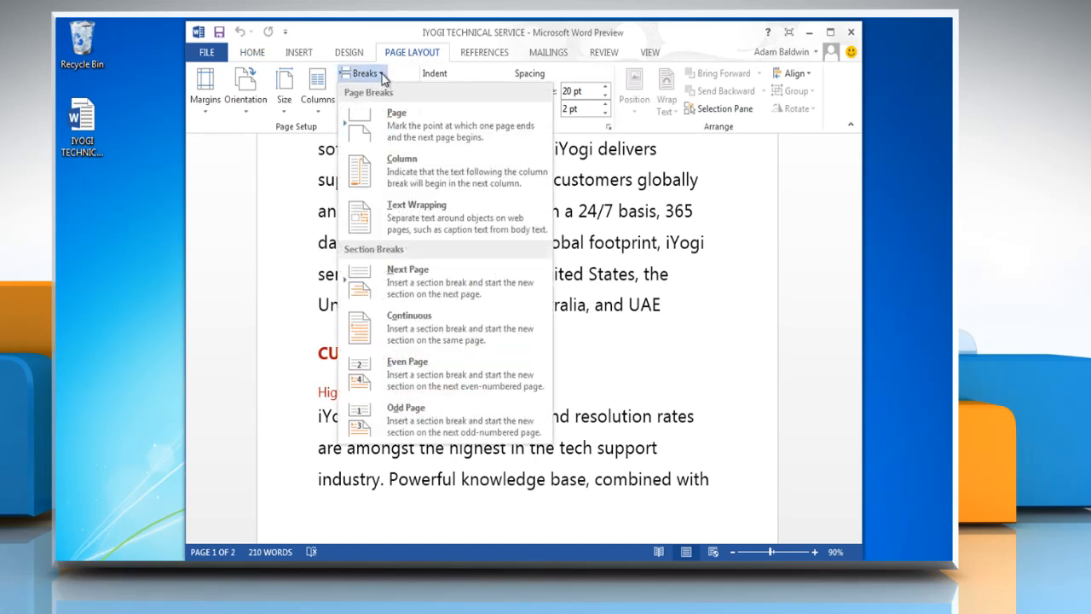
pyautogui.moveTo(408, 281)
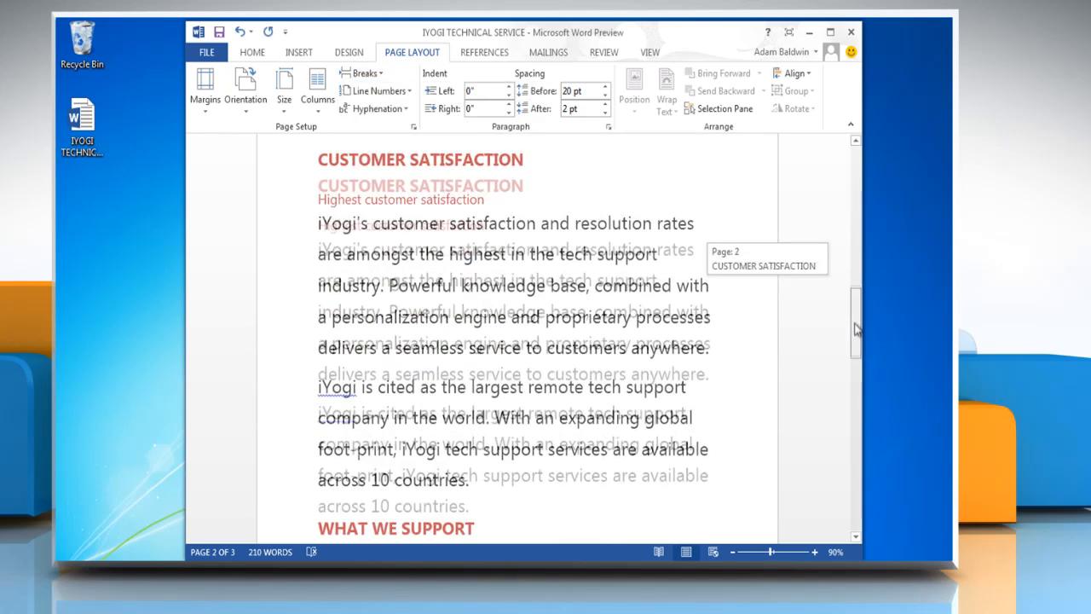
# Insert a Next Page section break before the WHAT WE SUPPORT heading.
pyautogui.scroll(-3)
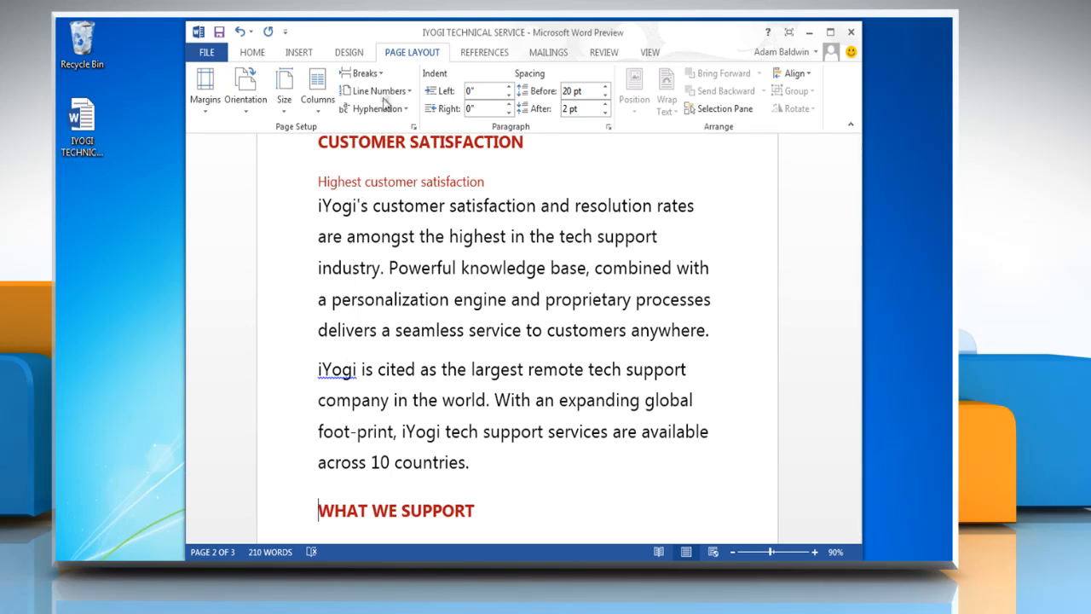
pyautogui.click(365, 72)
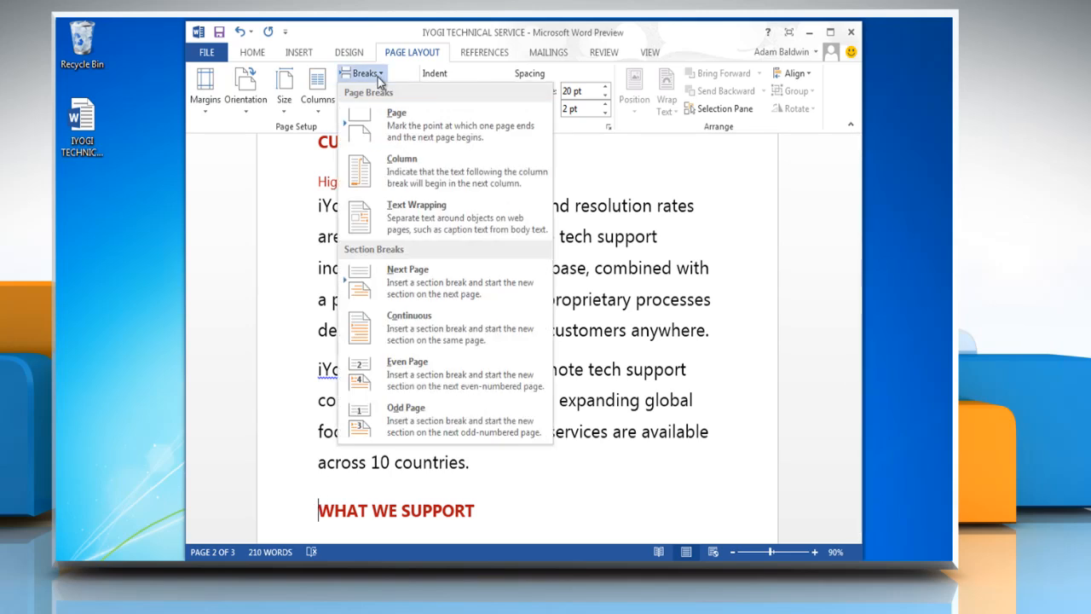
pyautogui.moveTo(382, 279)
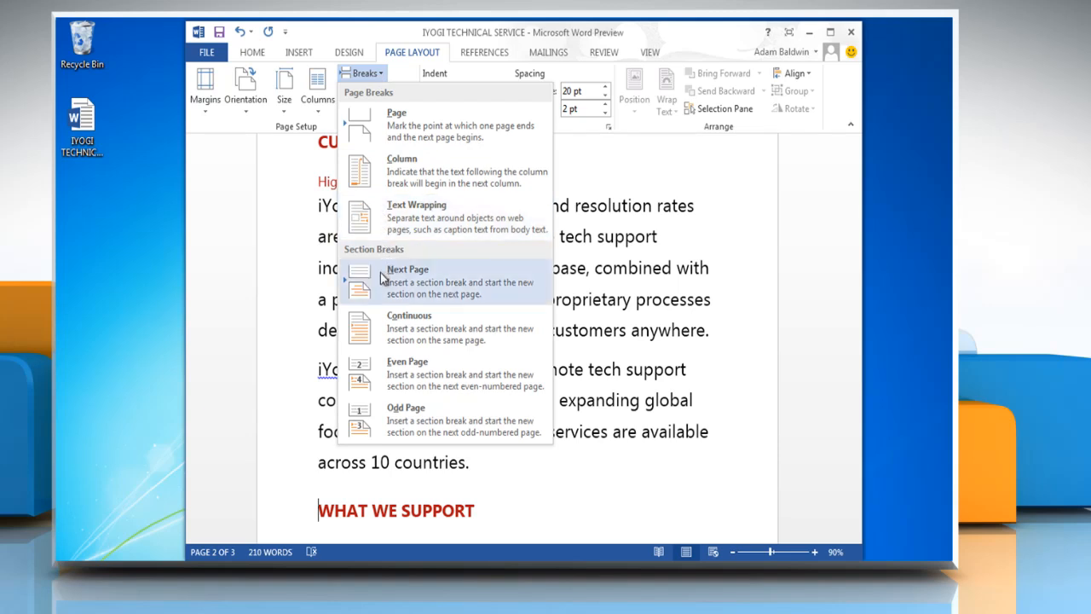
pyautogui.click(407, 270)
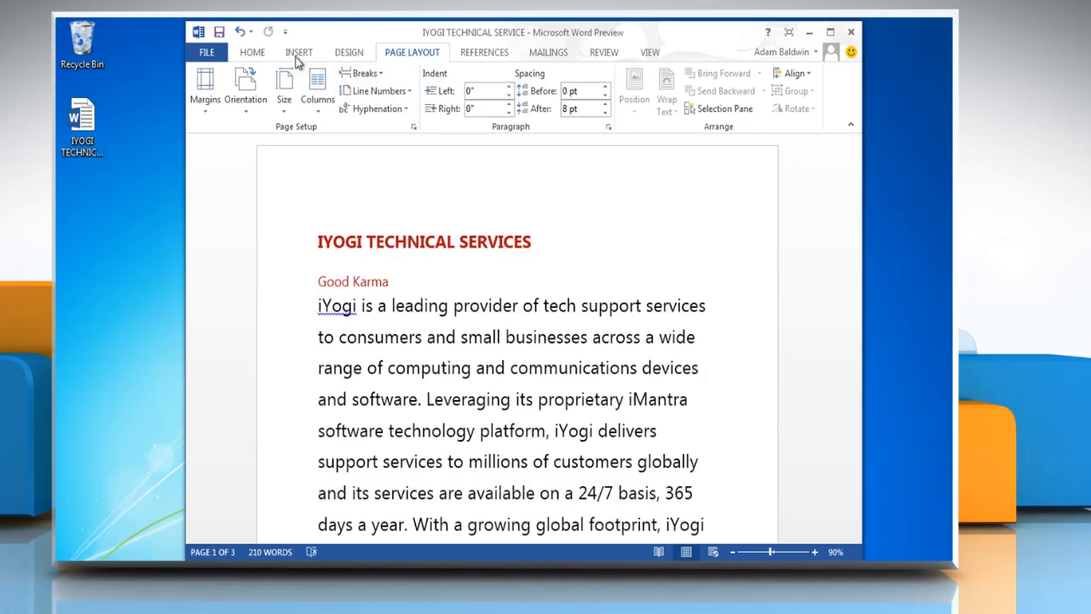
# Add an Austin header reading IYOGI DOCUMENT at the top of the page.
pyautogui.click(298, 52)
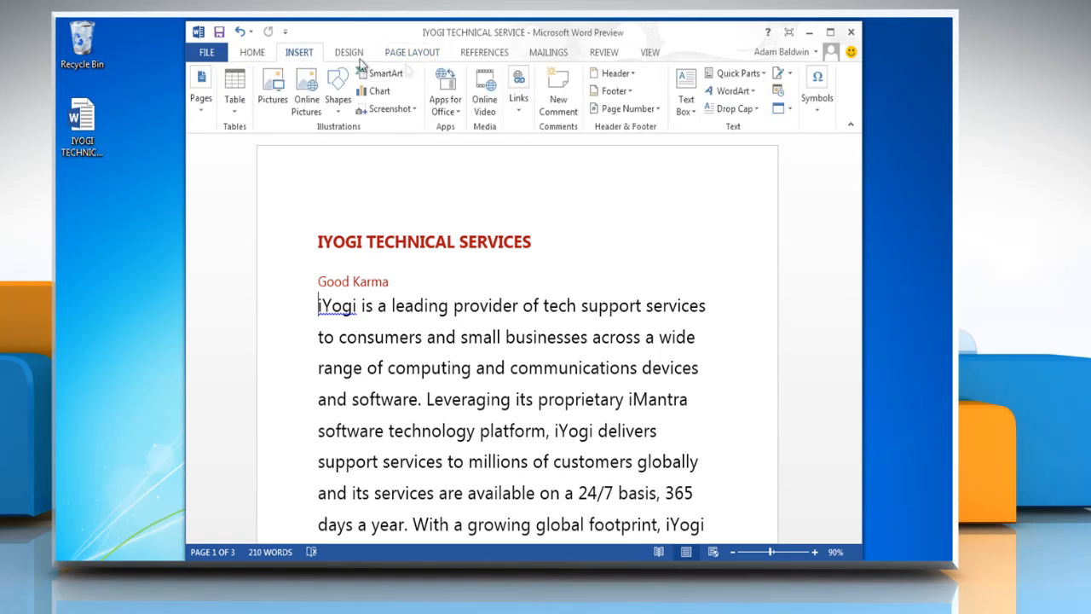
pyautogui.click(612, 71)
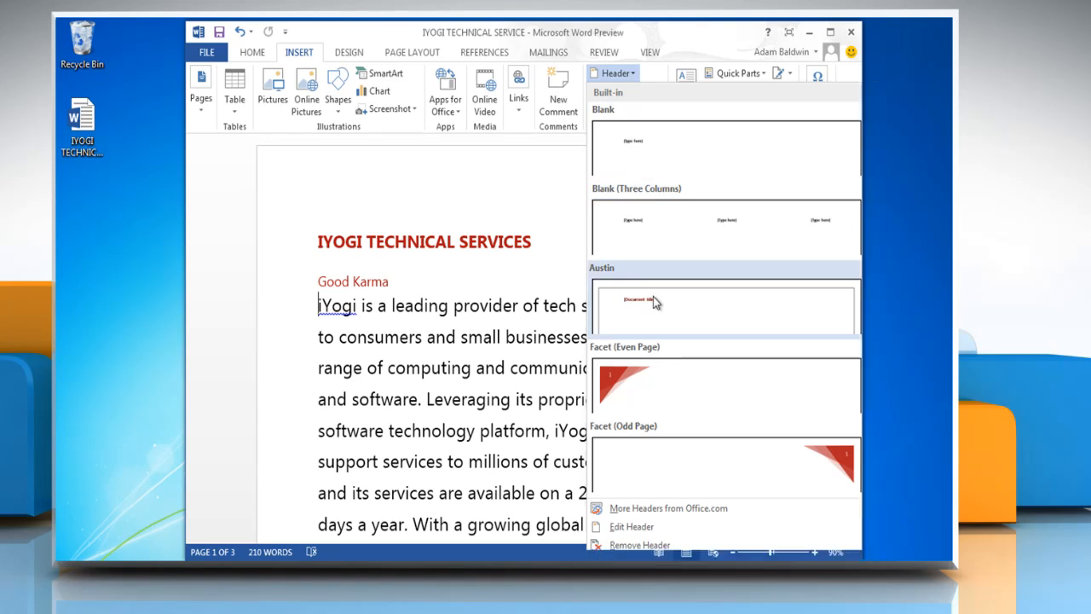
pyautogui.click(725, 310)
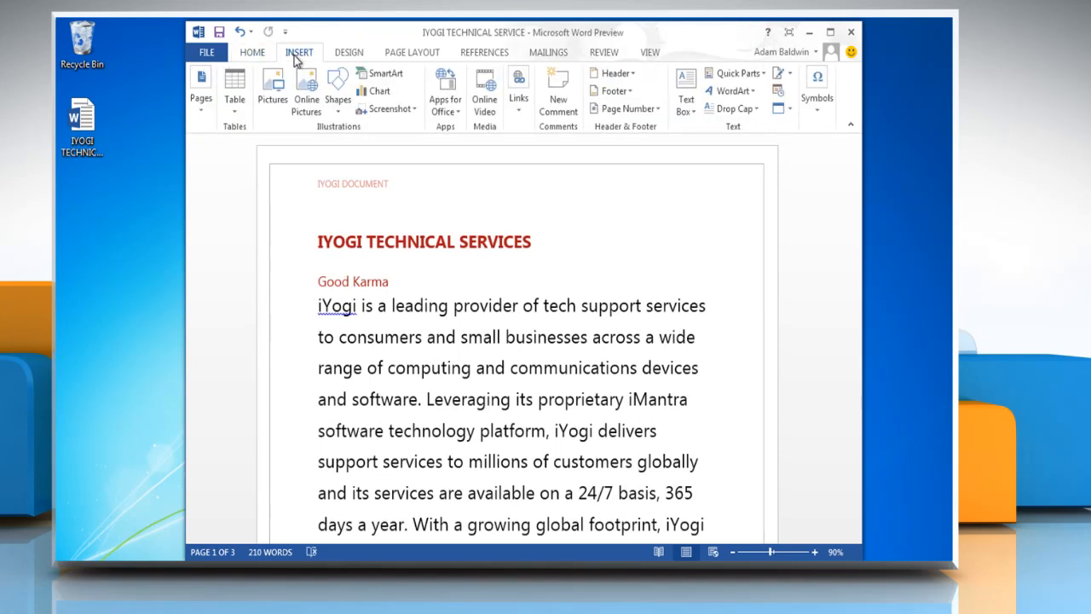
# Add an Austin page-number footer and close header and footer editing.
pyautogui.click(612, 92)
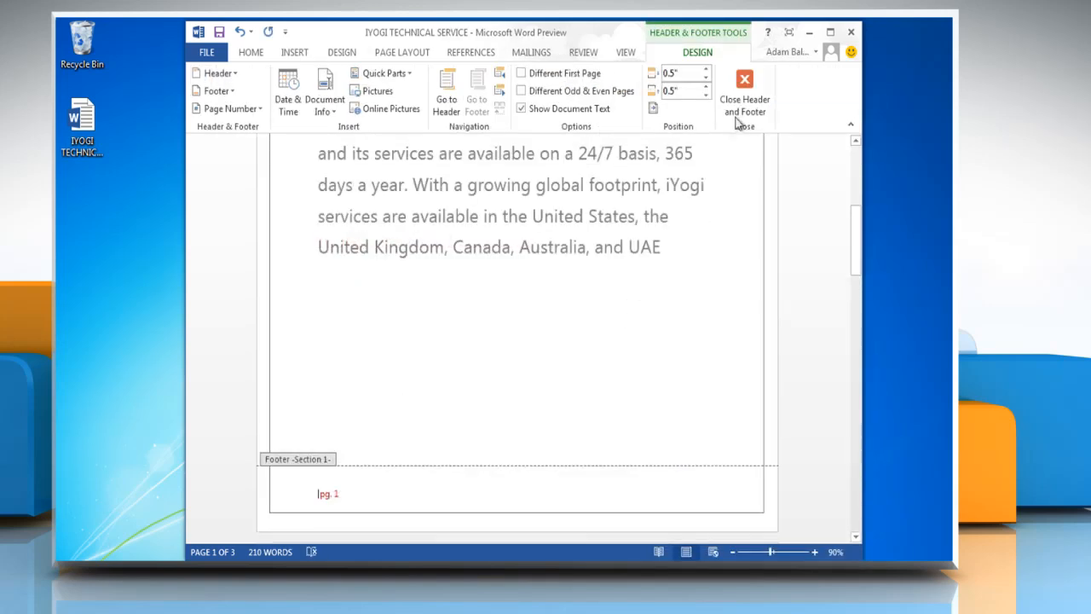
pyautogui.click(743, 94)
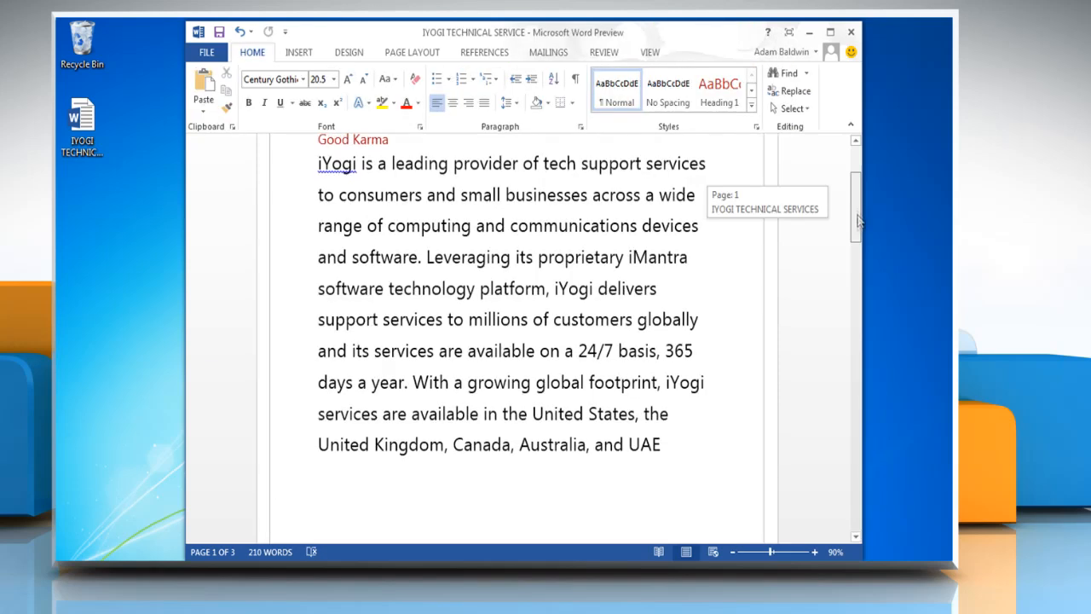
pyautogui.scroll(-3)
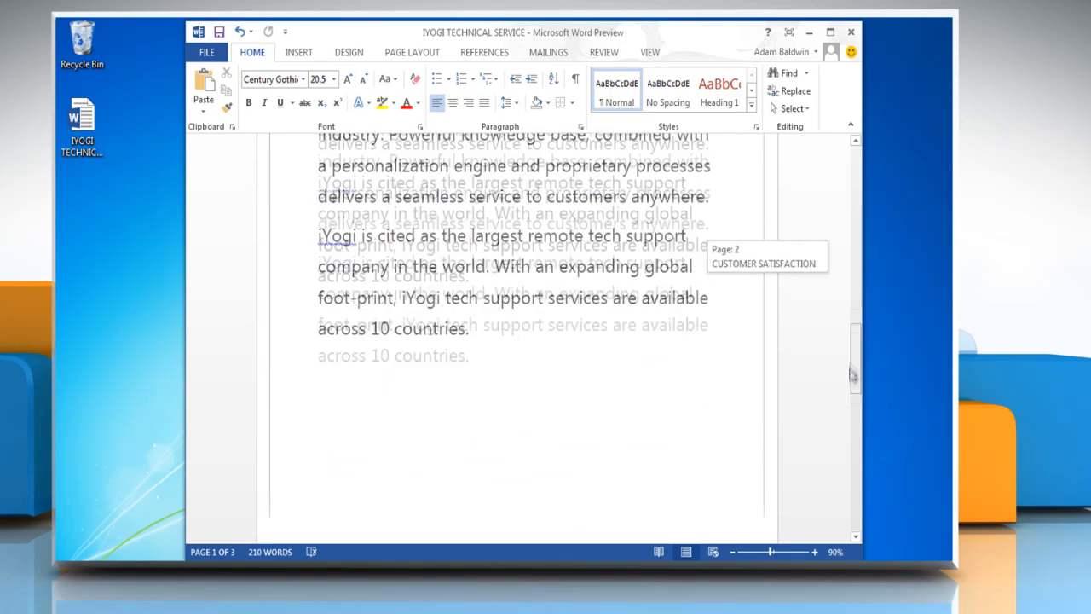
pyautogui.scroll(-3)
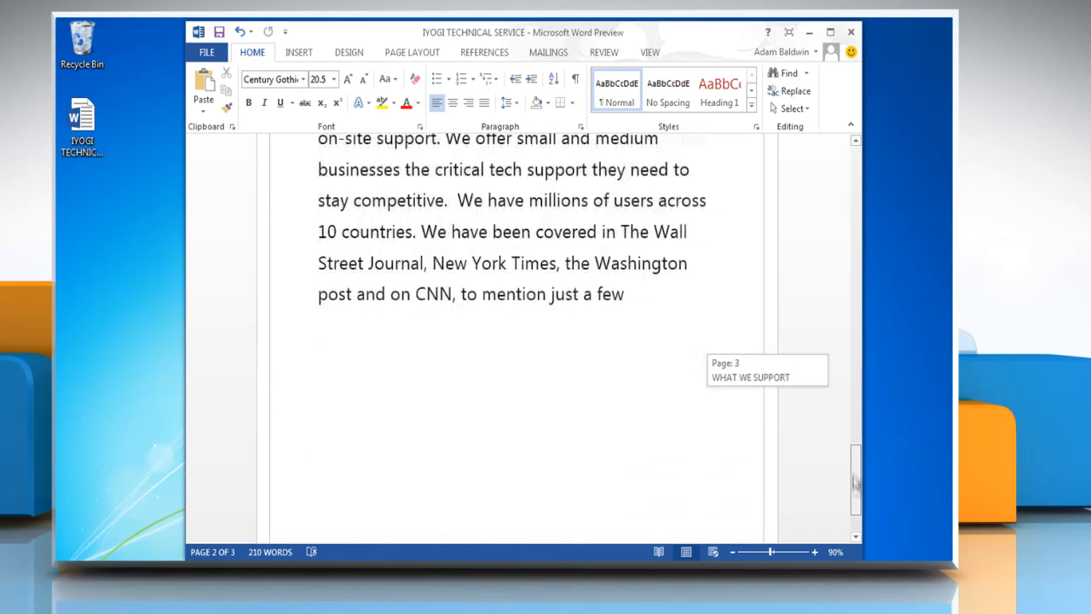